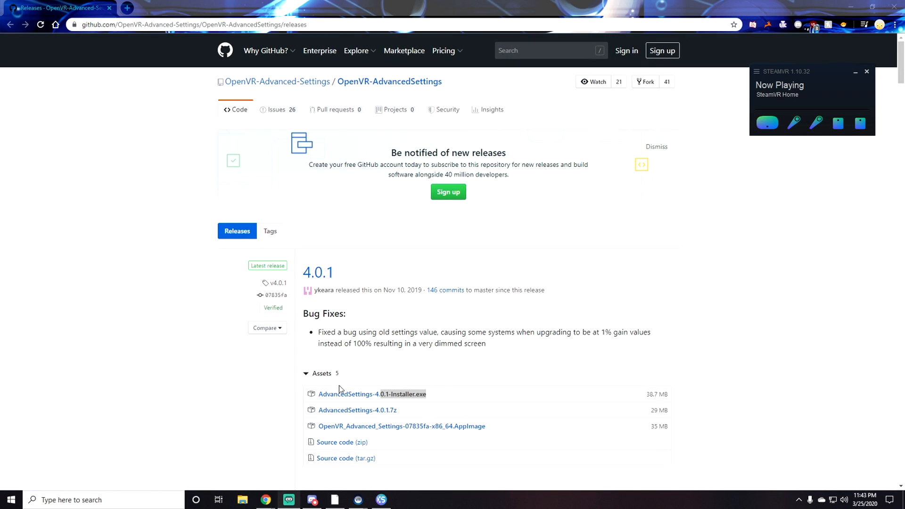
pyautogui.moveTo(401, 397)
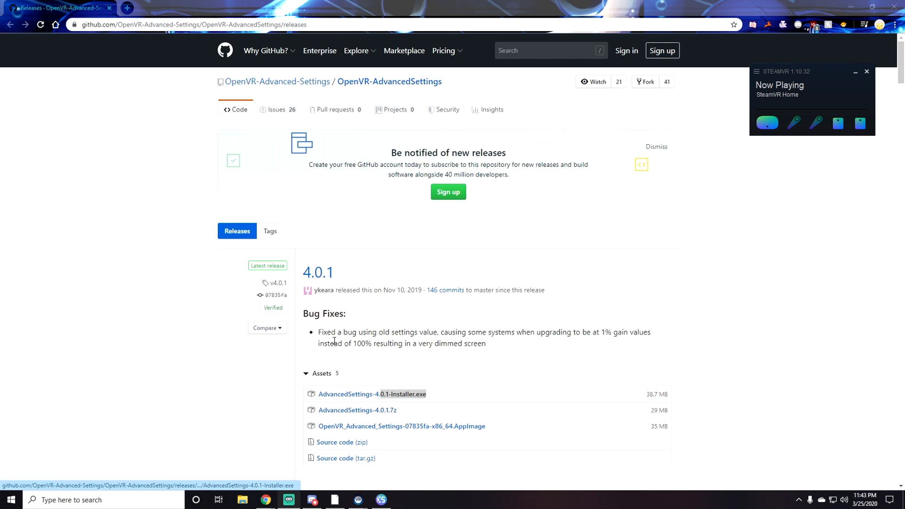
pyautogui.moveTo(391, 283)
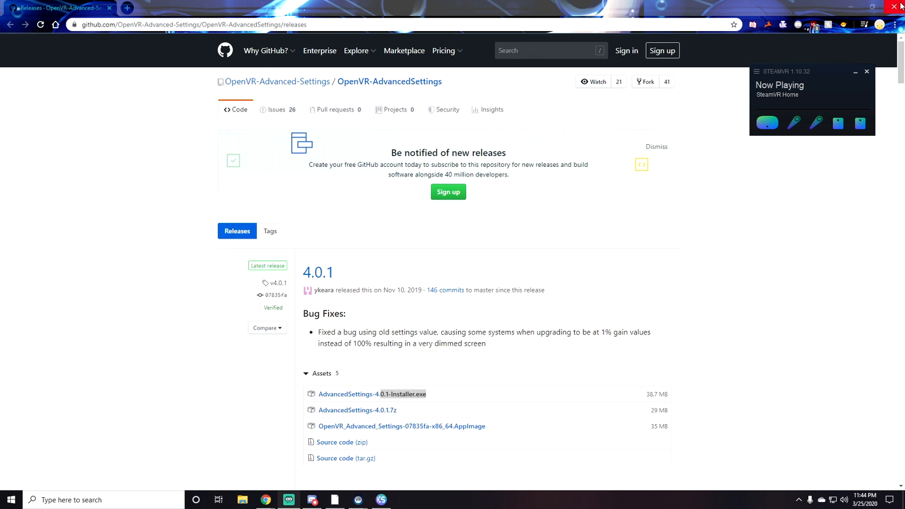
pyautogui.moveTo(427, 451)
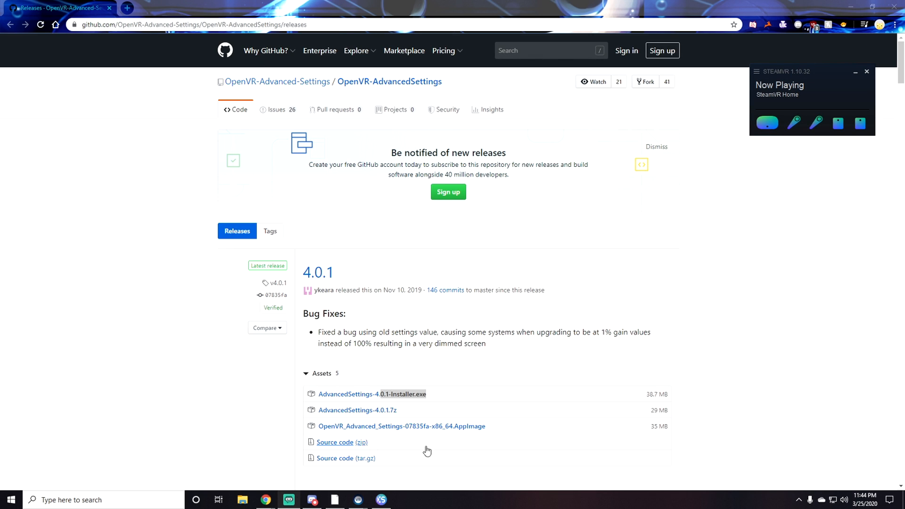
# Open SteamVR's VR View with the Advanced Settings overlay showing tracking and dropped-frame stats.
pyautogui.doubleClick(402, 394)
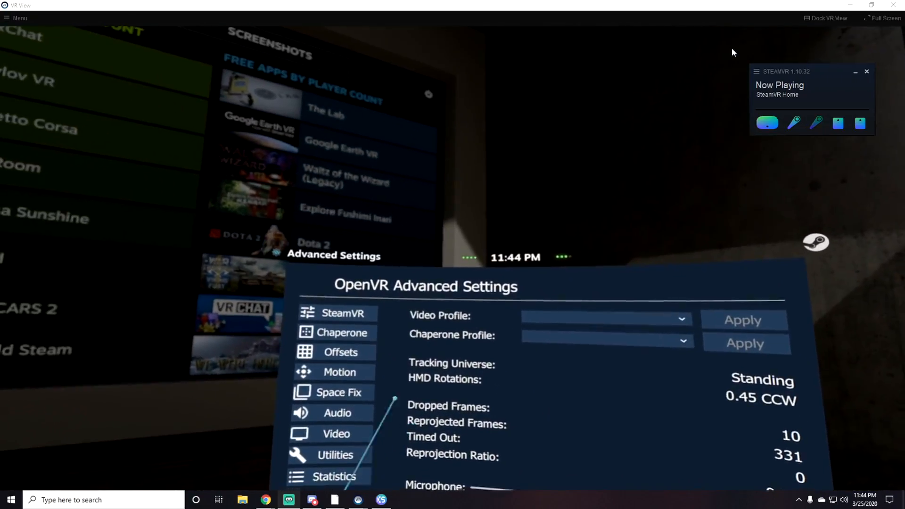
# Switch the Advanced Settings overlay to its Motion page with space drag and gravity options.
pyautogui.click(339, 372)
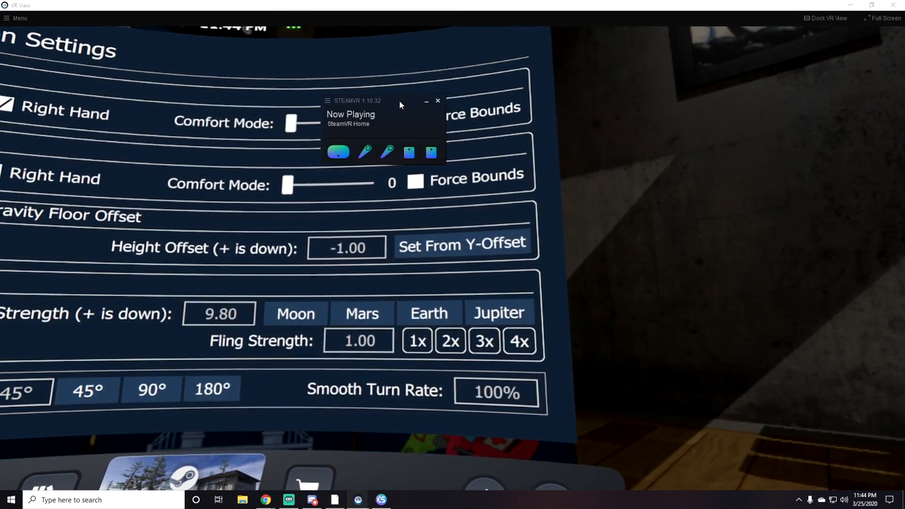
# Open the Controllers page of SteamVR Settings through Devices > Controller Settings.
pyautogui.click(327, 100)
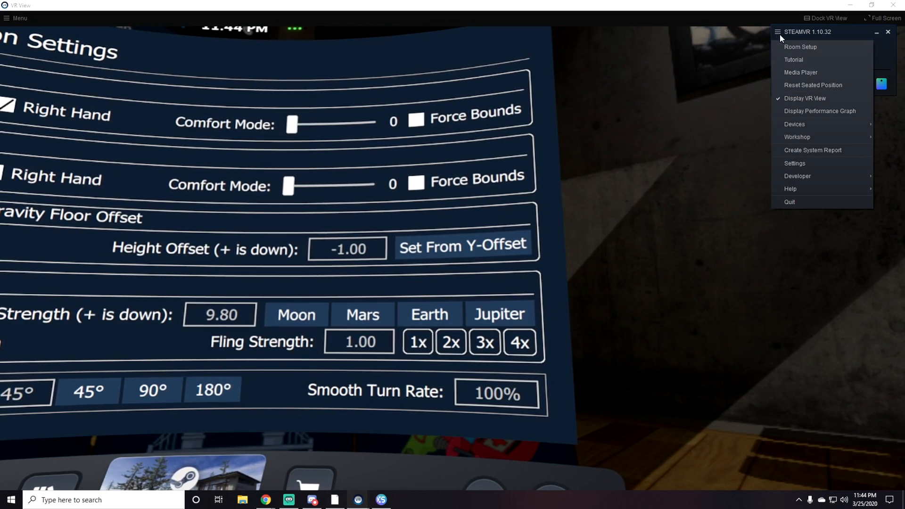
pyautogui.moveTo(794, 124)
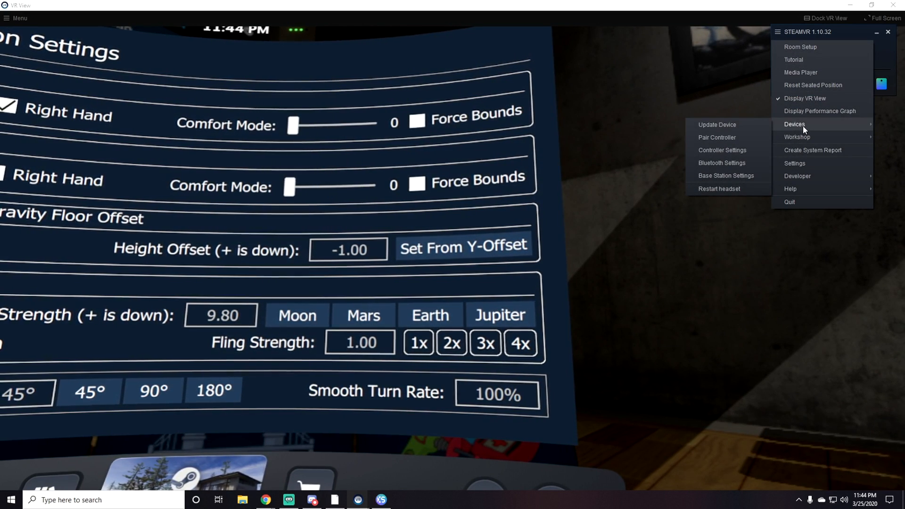
pyautogui.click(795, 163)
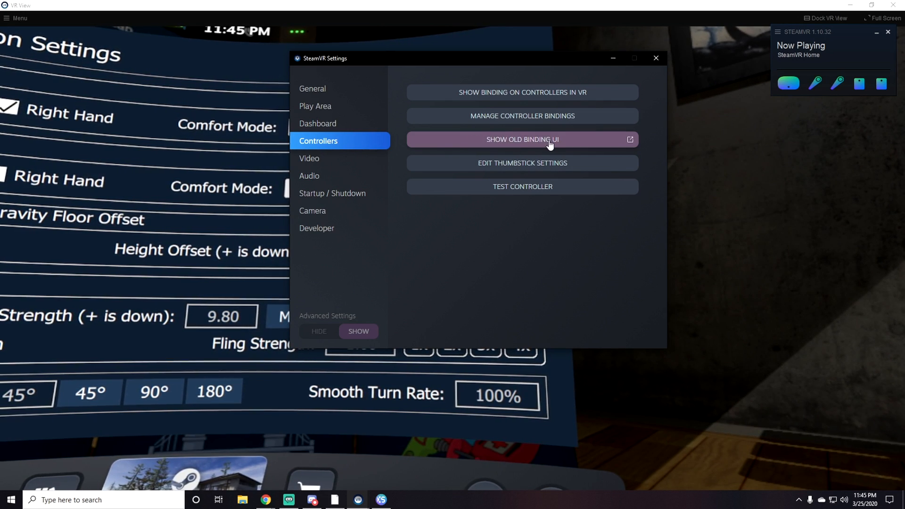
pyautogui.moveTo(581, 147)
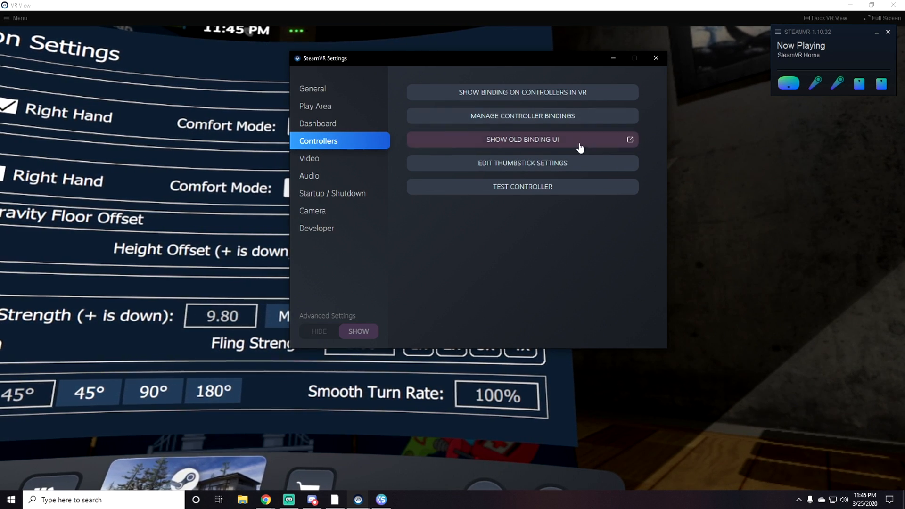
pyautogui.moveTo(548, 141)
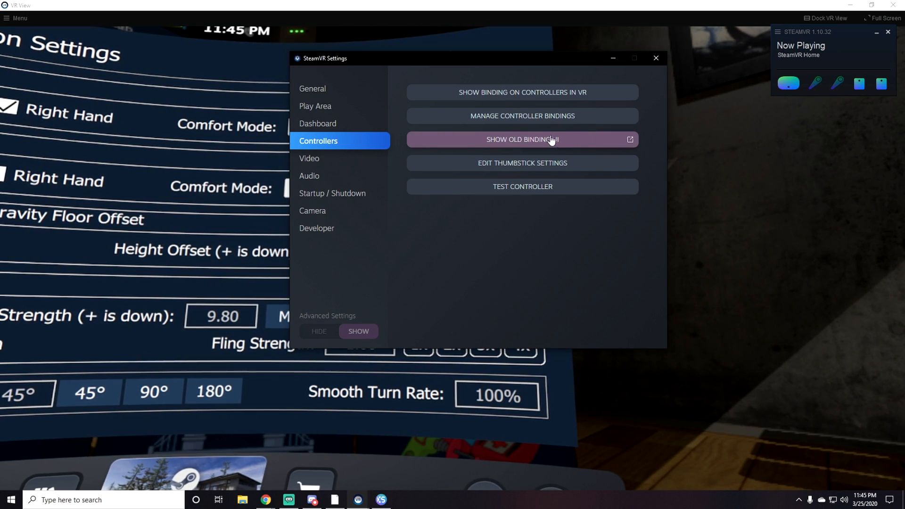
pyautogui.moveTo(331, 331)
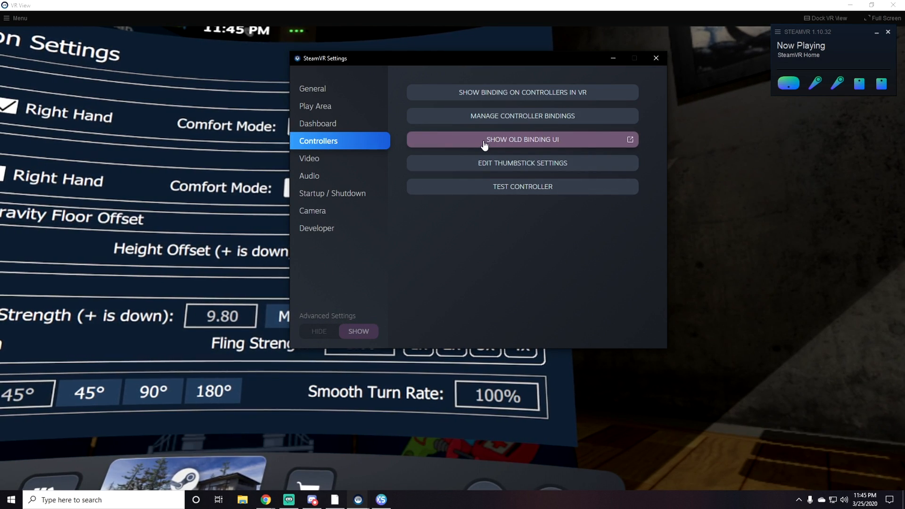
# Find Advanced Settings in the application list and edit its current Vive controller binding.
pyautogui.click(522, 139)
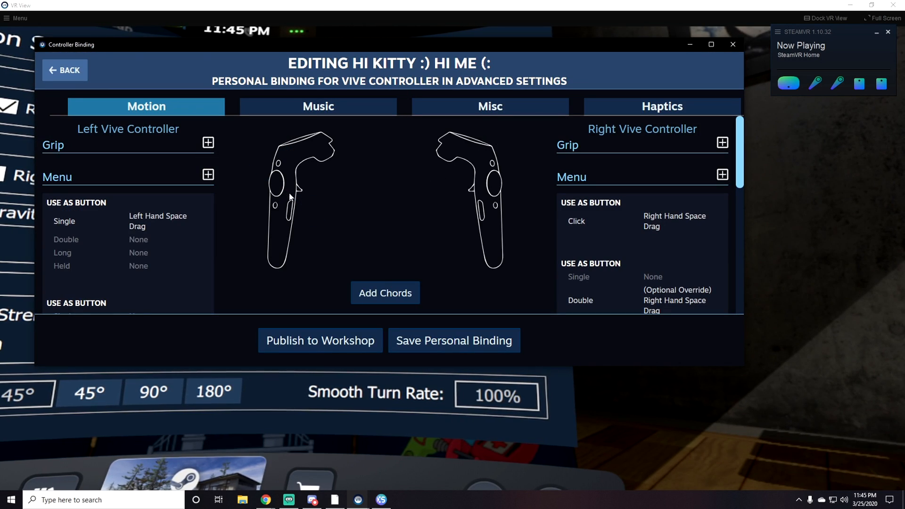
pyautogui.moveTo(70, 69)
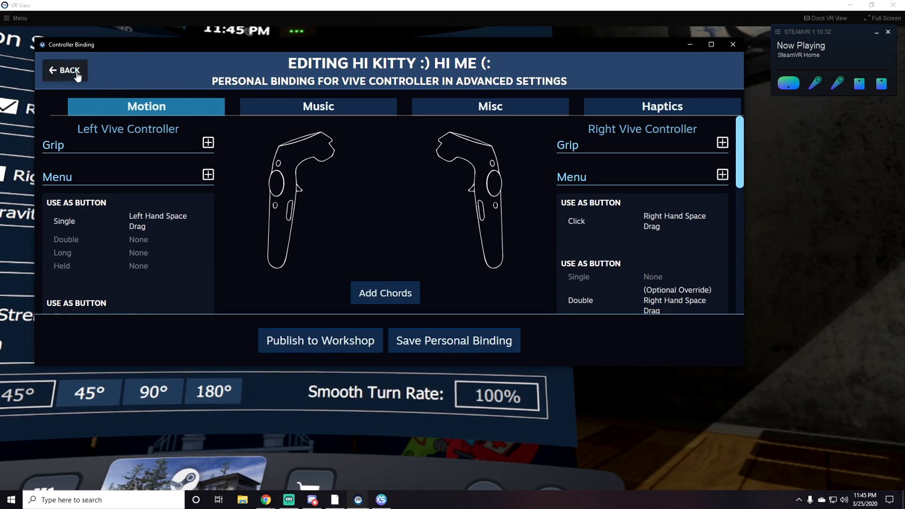
pyautogui.click(64, 70)
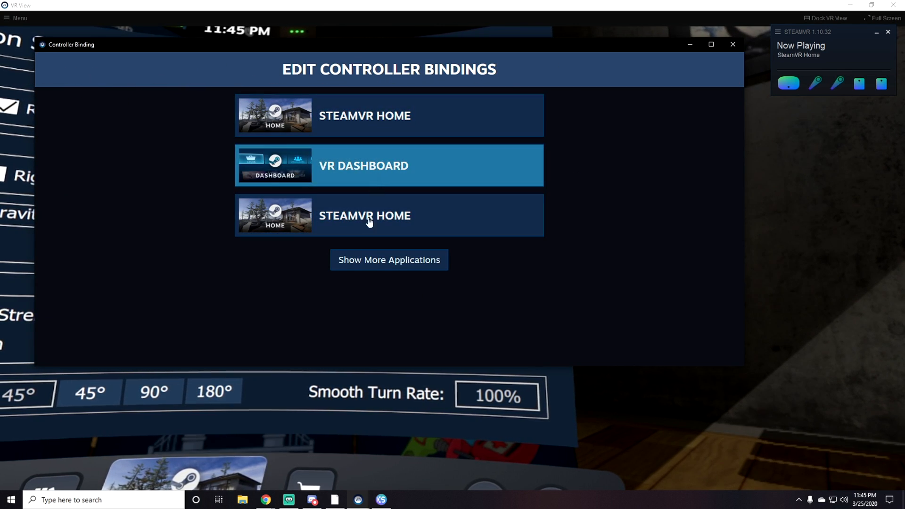
pyautogui.click(388, 260)
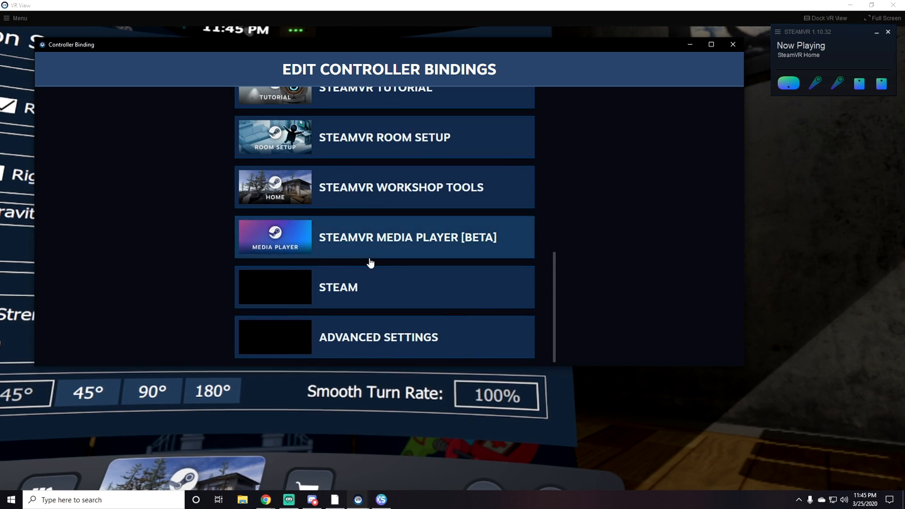
pyautogui.moveTo(395, 337)
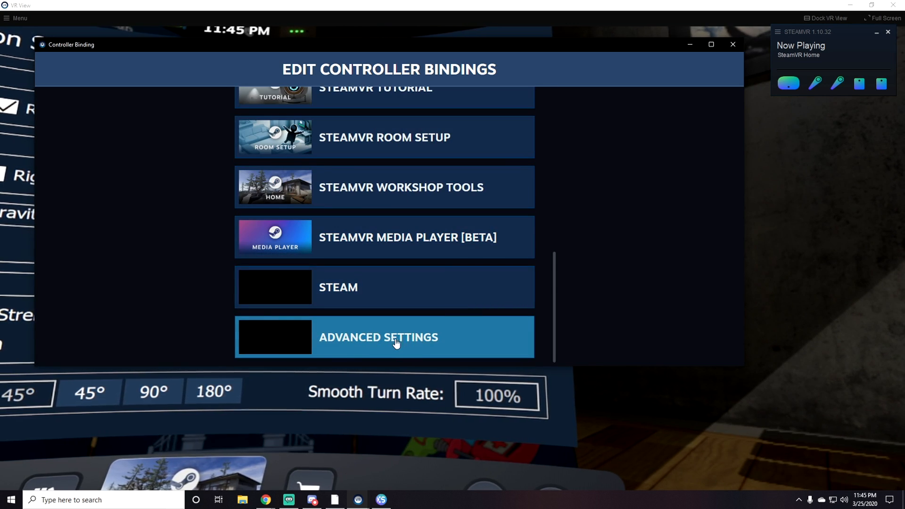
pyautogui.moveTo(346, 344)
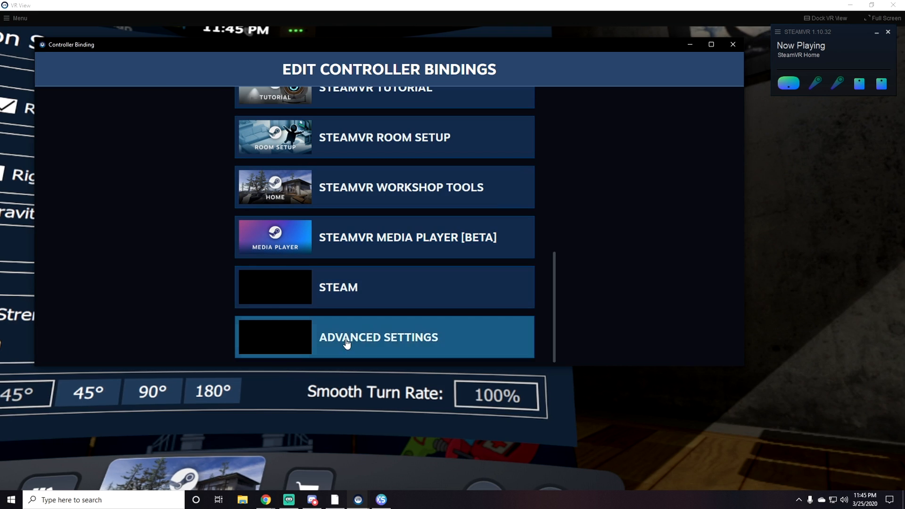
pyautogui.click(378, 337)
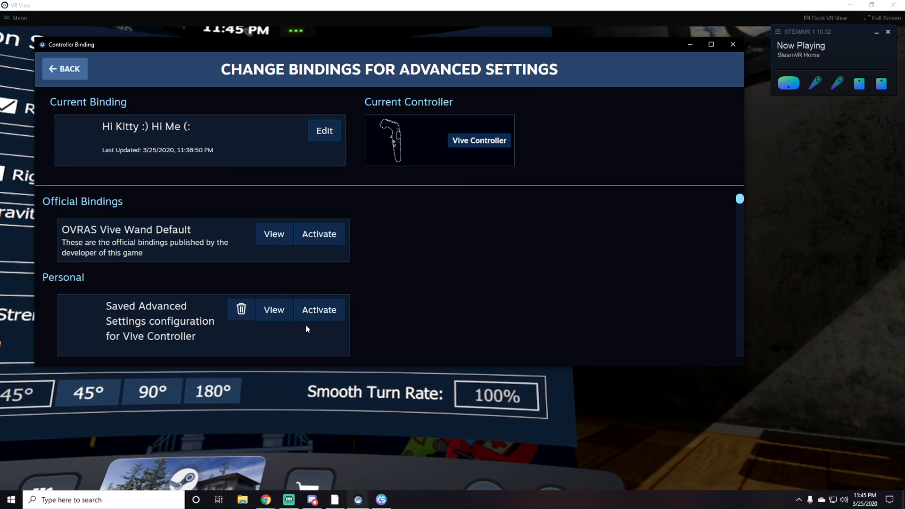
pyautogui.moveTo(93, 124)
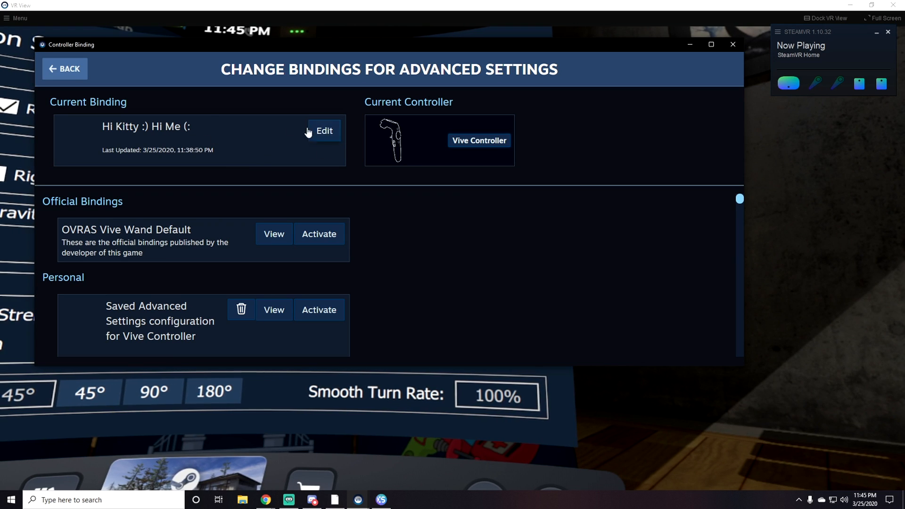
pyautogui.moveTo(317, 119)
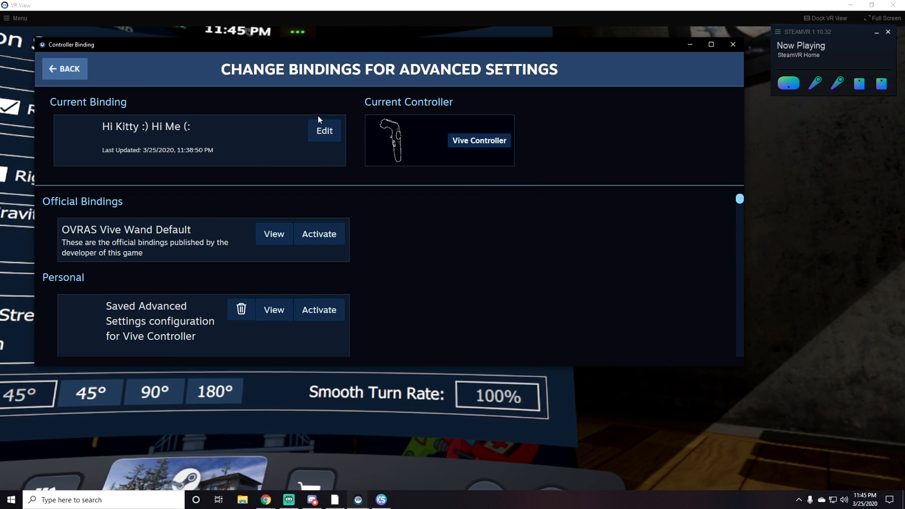
pyautogui.click(324, 131)
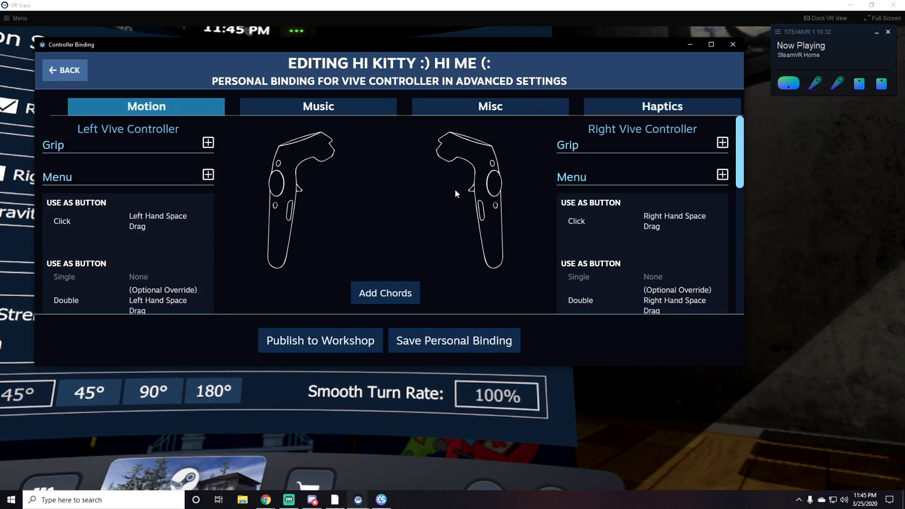
# Map left menu single press to Left Hand Space Drag and right menu click to Right Hand Space Drag.
pyautogui.click(711, 45)
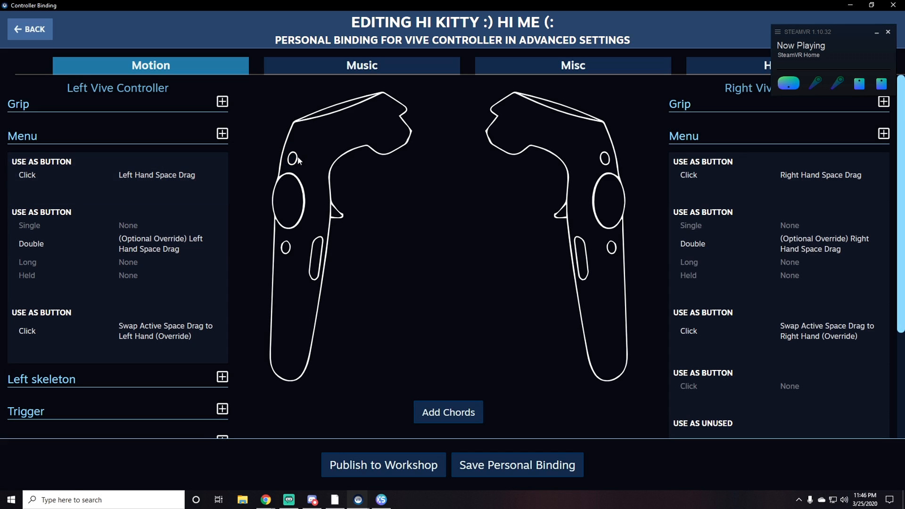
pyautogui.click(292, 159)
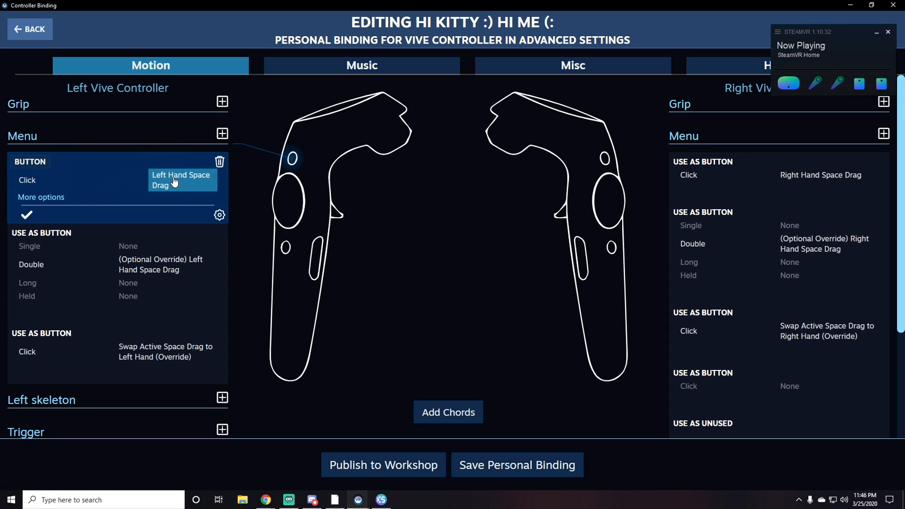
pyautogui.click(180, 180)
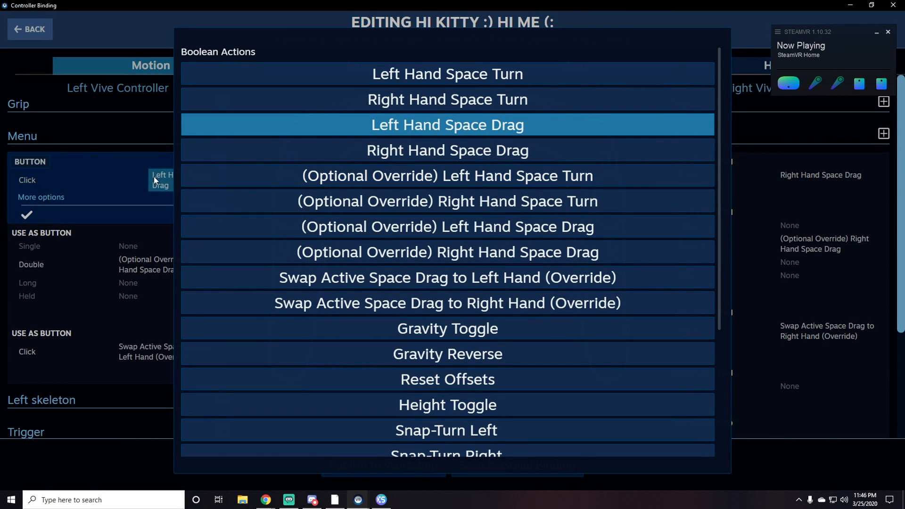
pyautogui.click(447, 125)
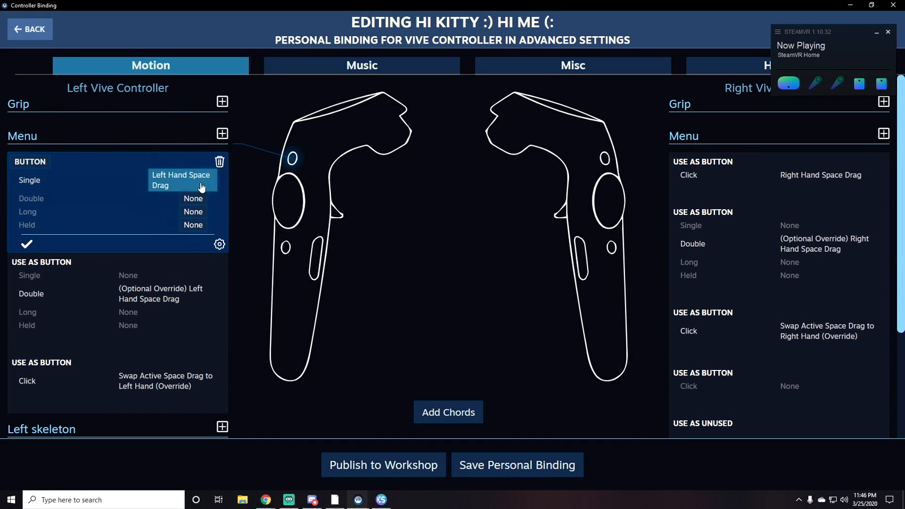
pyautogui.moveTo(100, 168)
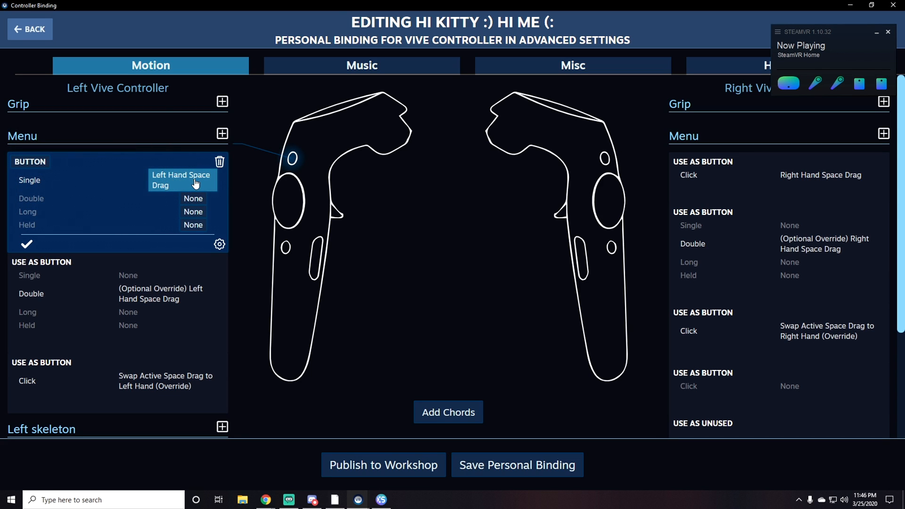
pyautogui.click(181, 180)
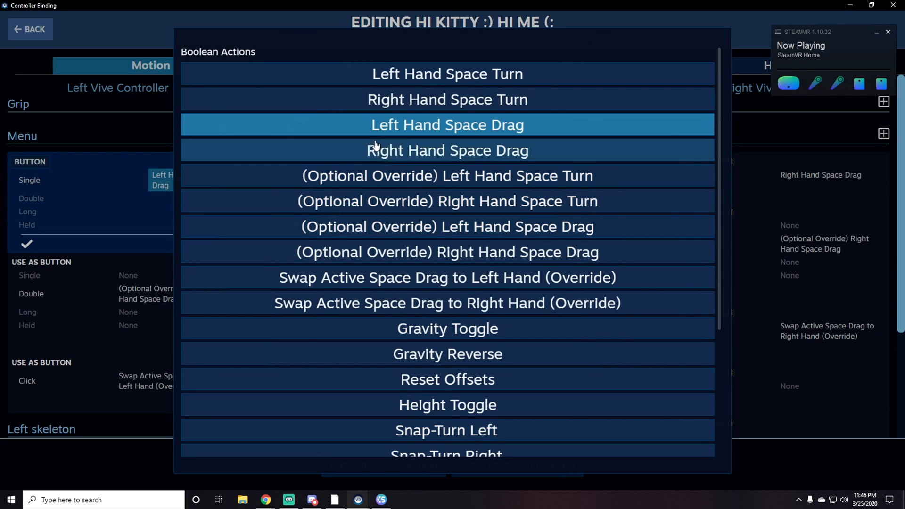
pyautogui.click(447, 124)
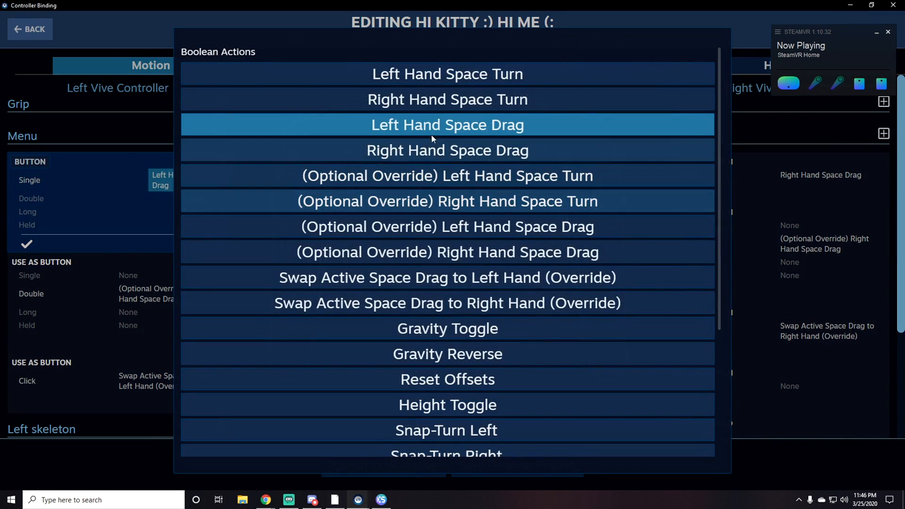
pyautogui.click(447, 125)
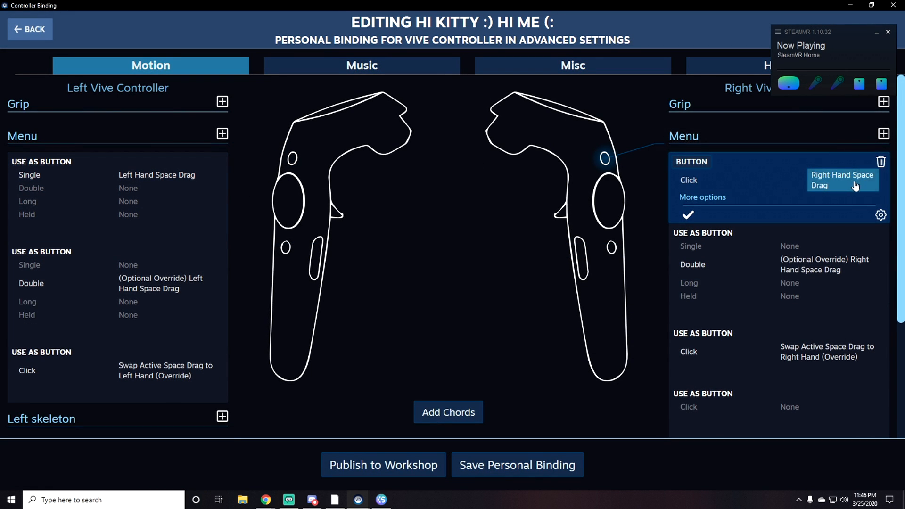
pyautogui.click(842, 180)
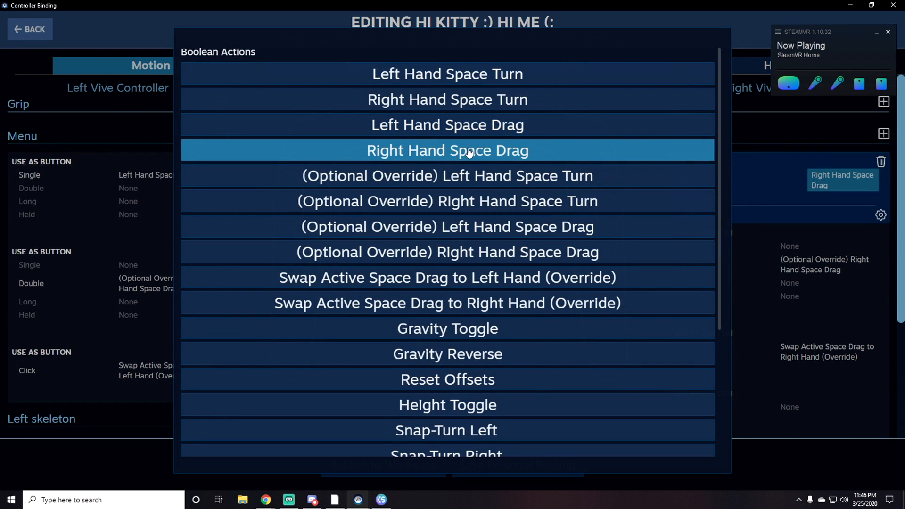
pyautogui.click(447, 150)
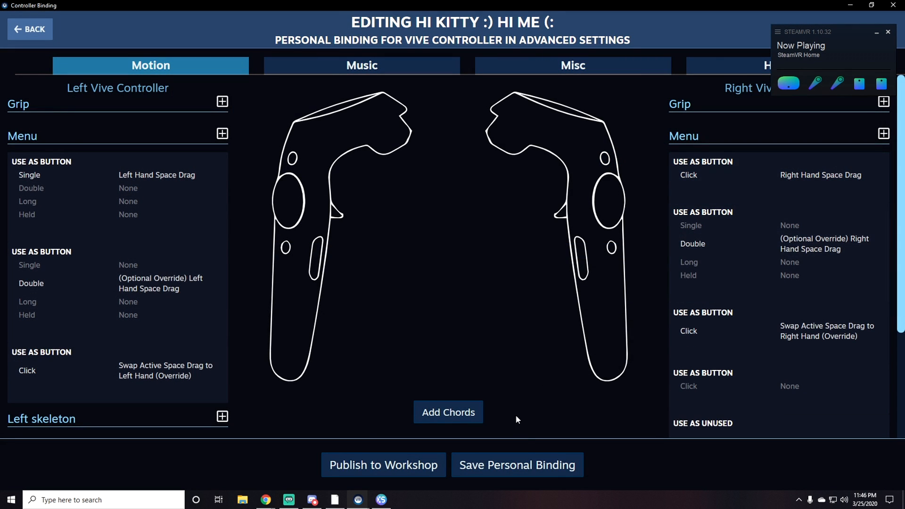
# Save the edited Advanced Settings binding to the personal list, then go back to the overview.
pyautogui.click(516, 465)
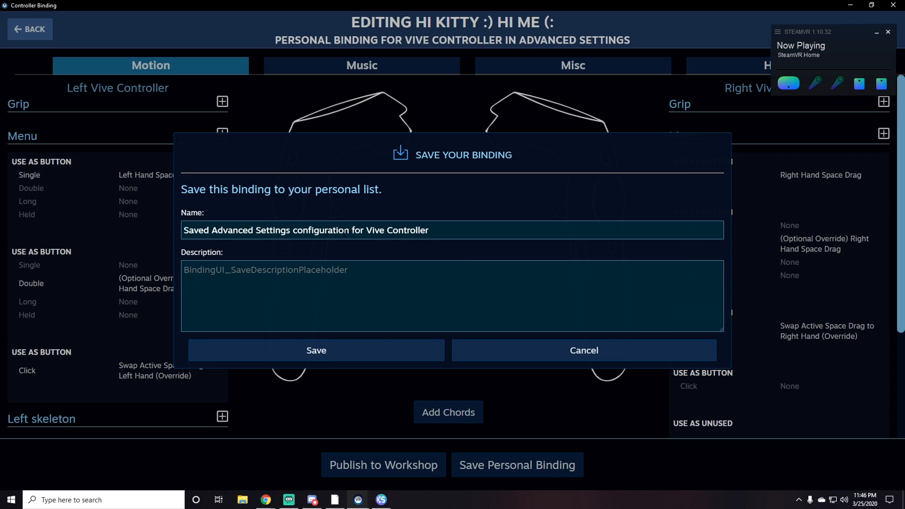
pyautogui.click(583, 350)
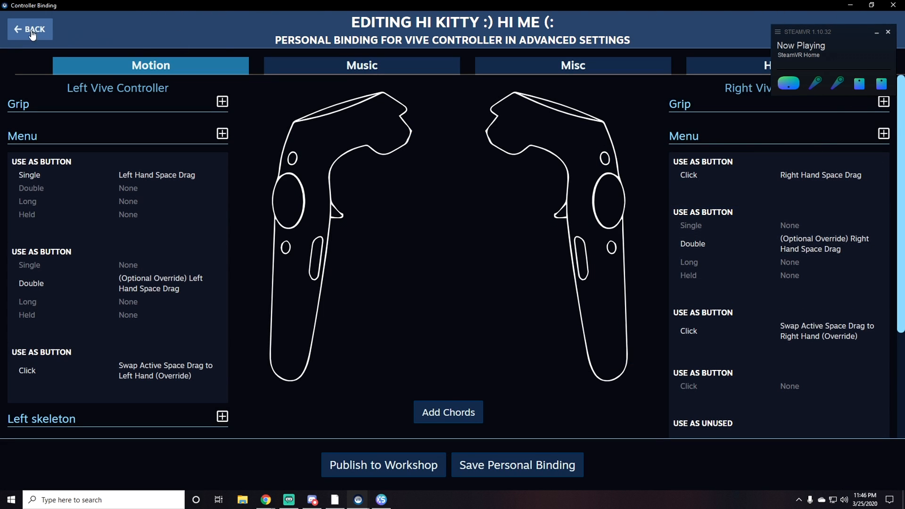
pyautogui.click(29, 28)
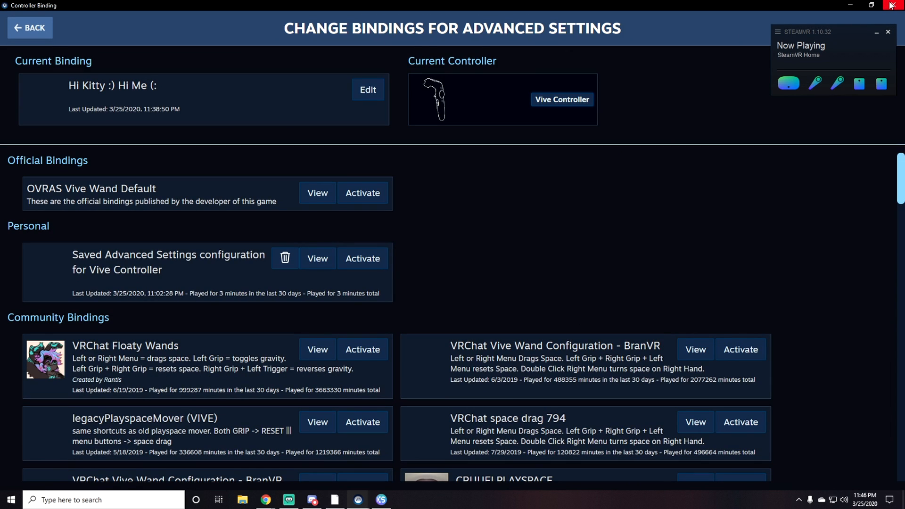
# Close the Controller Binding window, leaving SteamVR Settings on the Controllers section.
pyautogui.moveTo(820, 32); pyautogui.dragTo(517, 226)
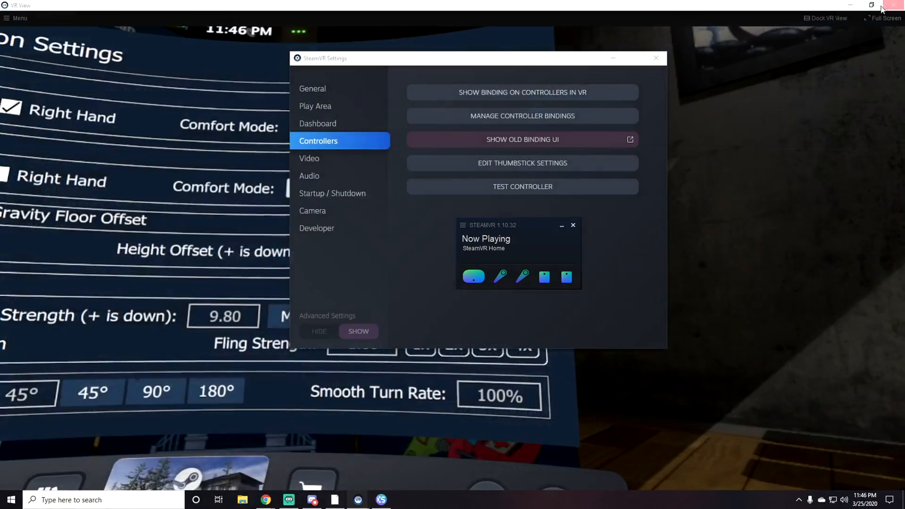
pyautogui.moveTo(522, 187)
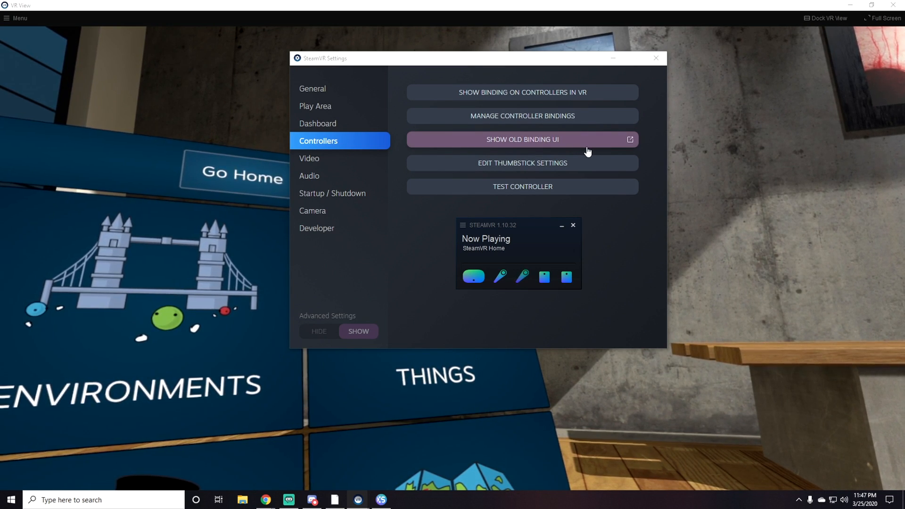
pyautogui.moveTo(604, 167)
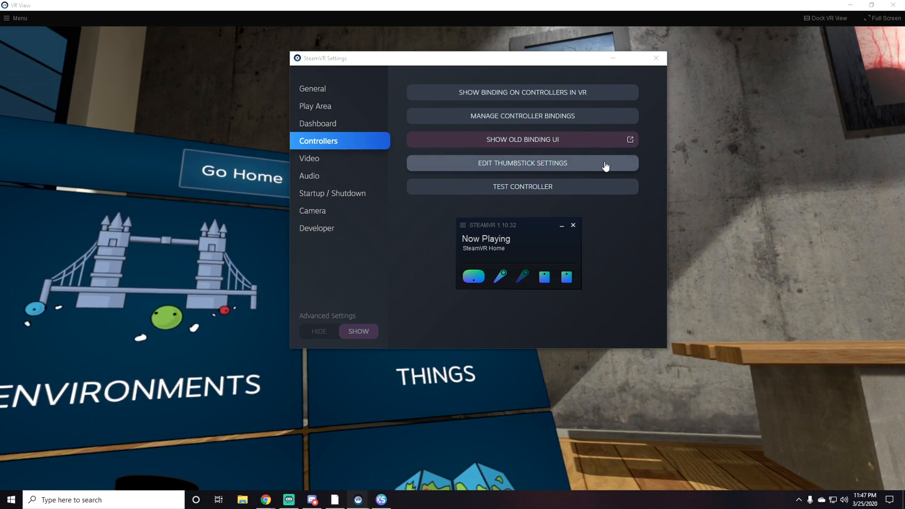